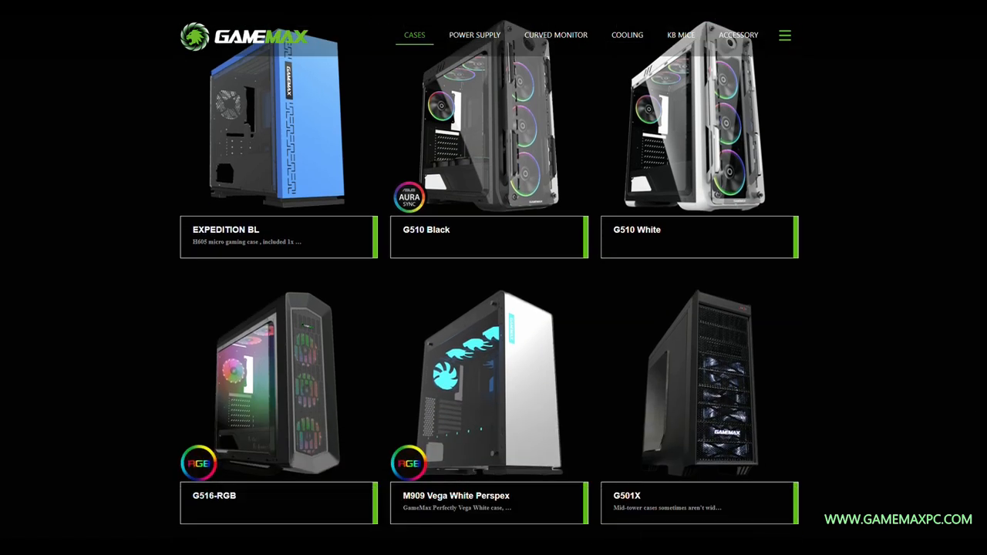
scroll(down, 3)
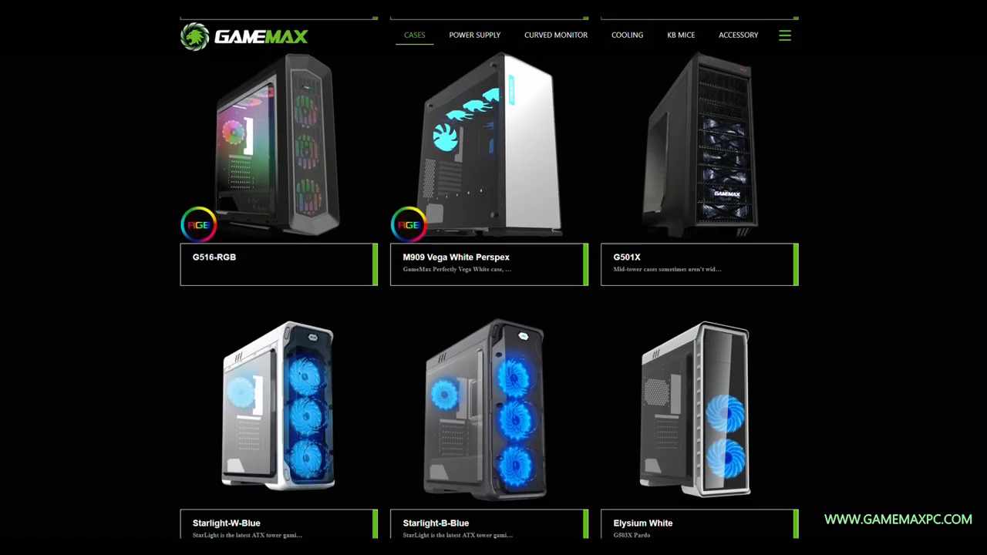
scroll(down, 3)
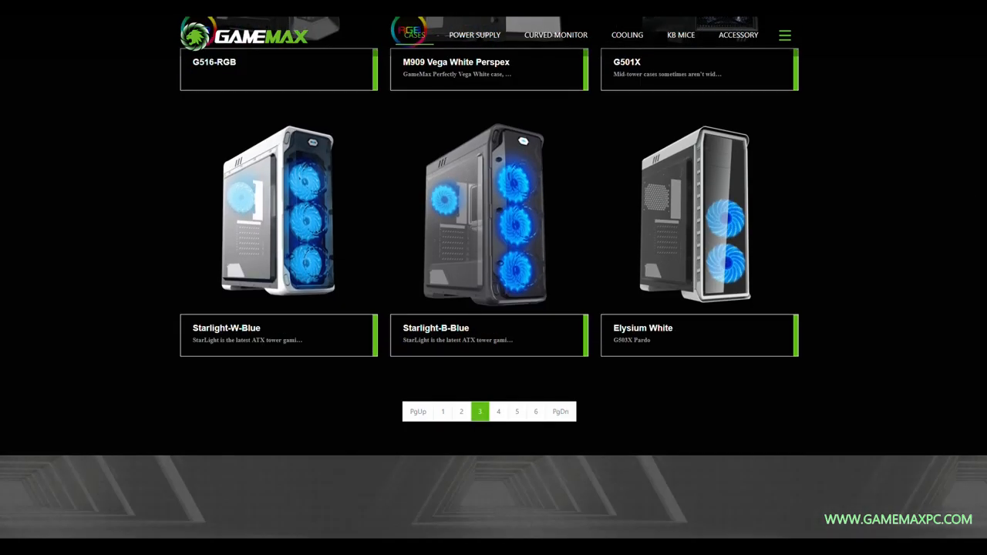